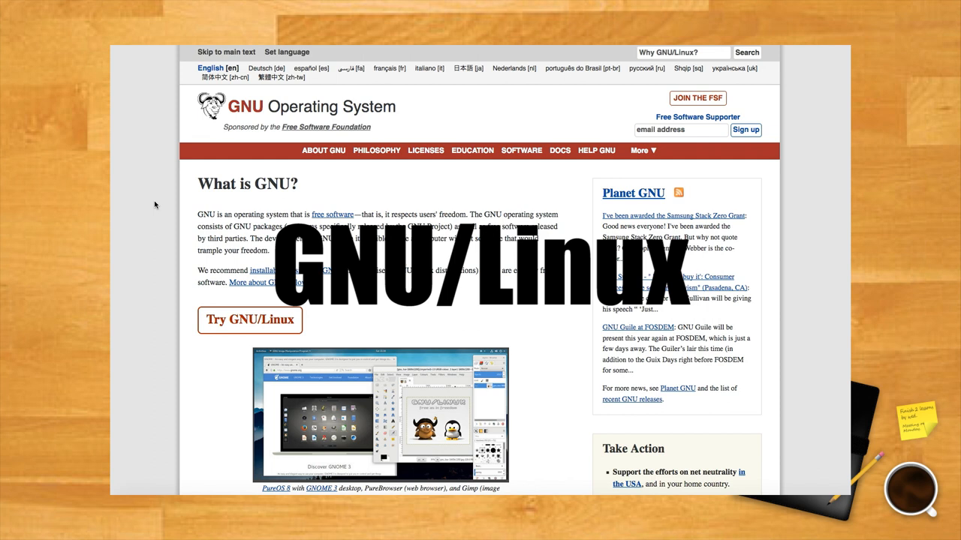
Scroll down through the illustrated websites while the narration plays
{"action": "scroll", "scroll_direction": "down", "scroll_amount": 3}
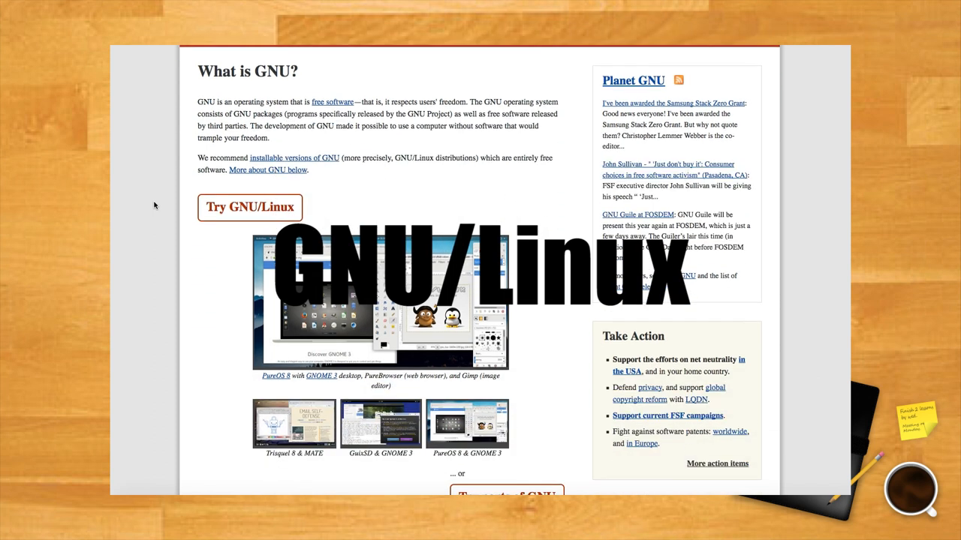
{"action": "scroll", "scroll_direction": "down", "scroll_amount": 3}
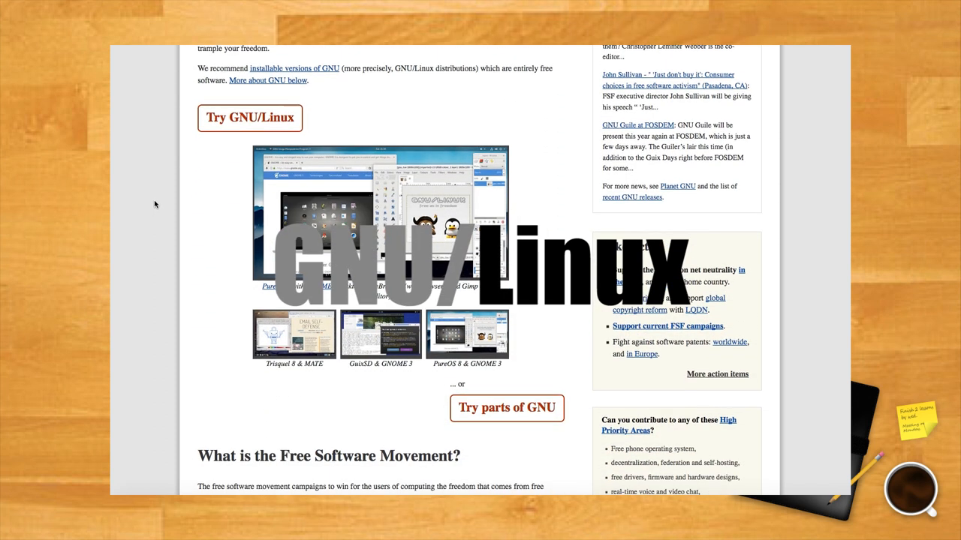
{"action": "scroll", "scroll_direction": "down", "scroll_amount": 3}
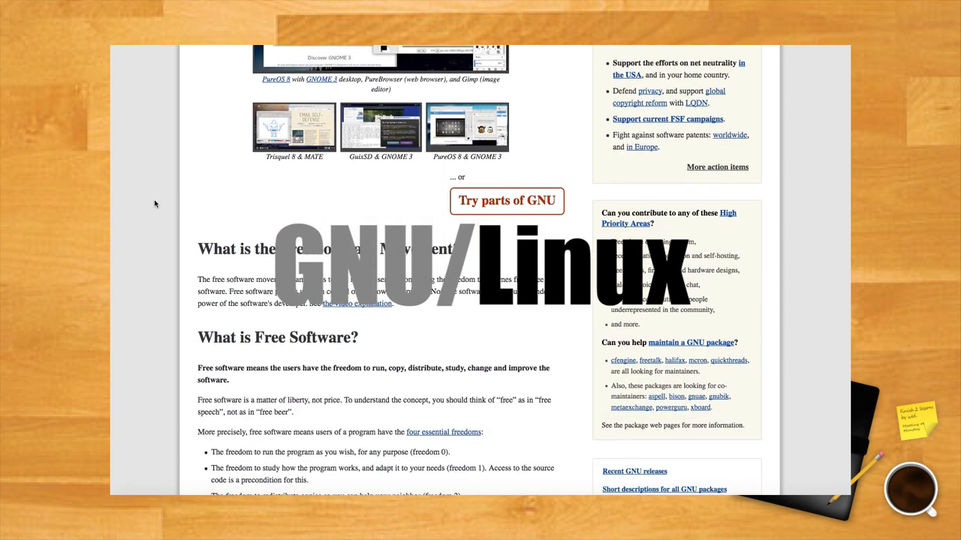
{"action": "scroll", "scroll_direction": "down", "scroll_amount": 3}
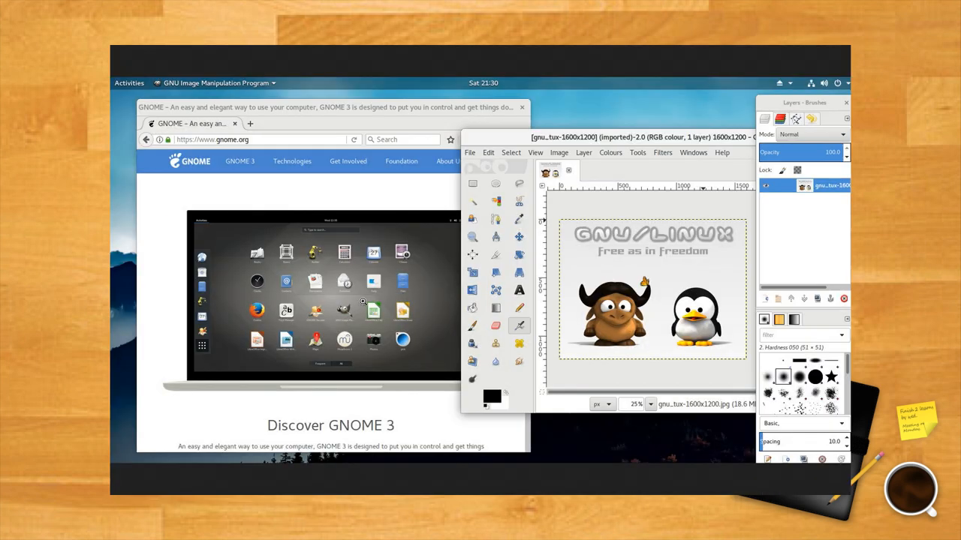
{"action": "mouse_move", "coordinate": [165, 72]}
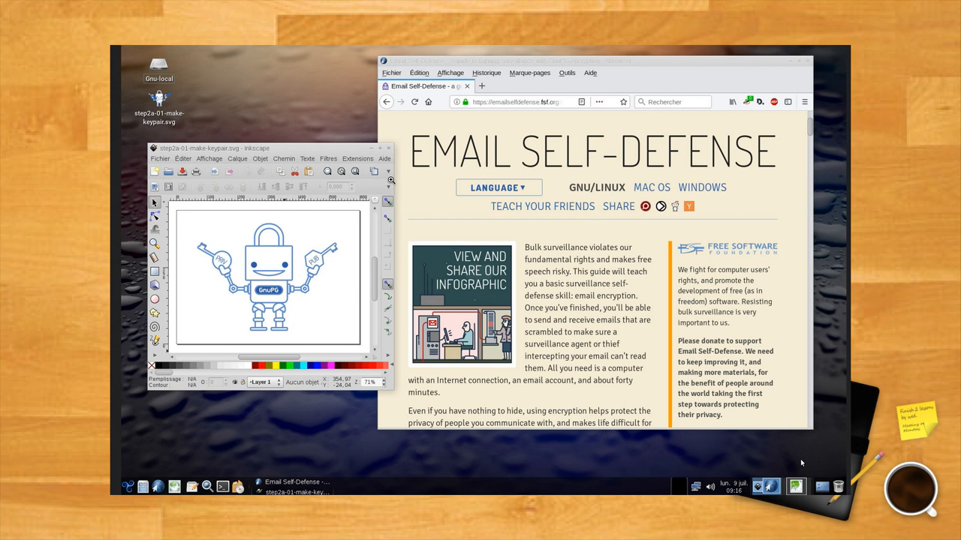
{"action": "mouse_move", "coordinate": [265, 125]}
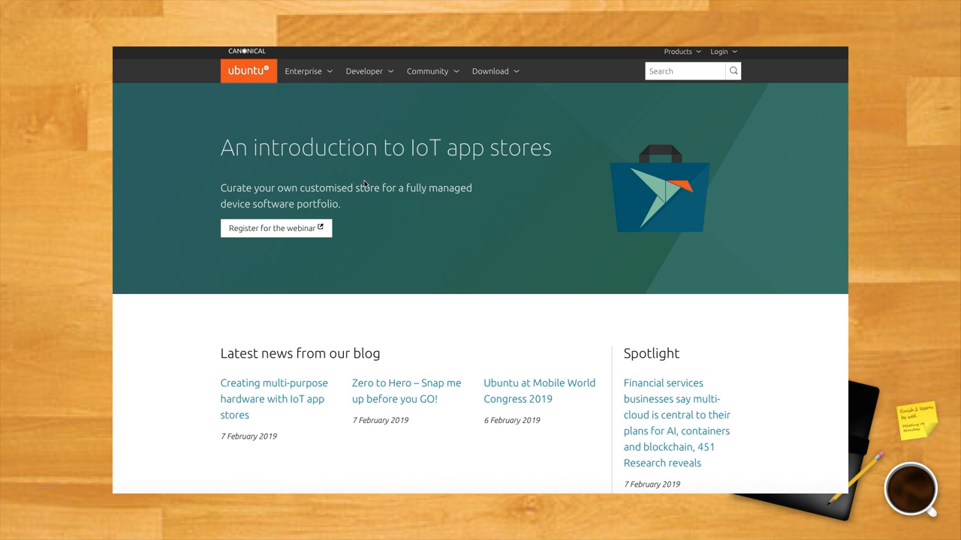
{"action": "mouse_move", "coordinate": [193, 117]}
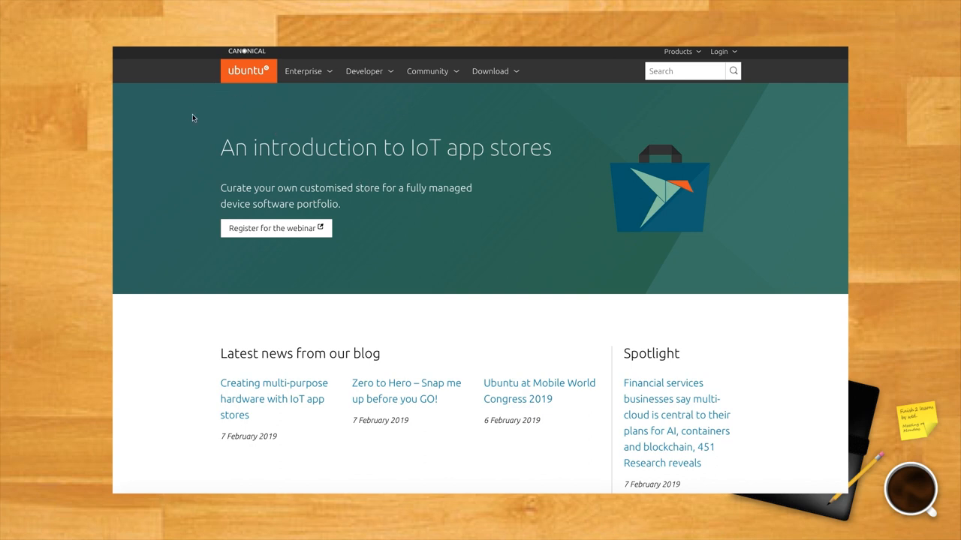
{"action": "scroll", "scroll_direction": "down", "scroll_amount": 3}
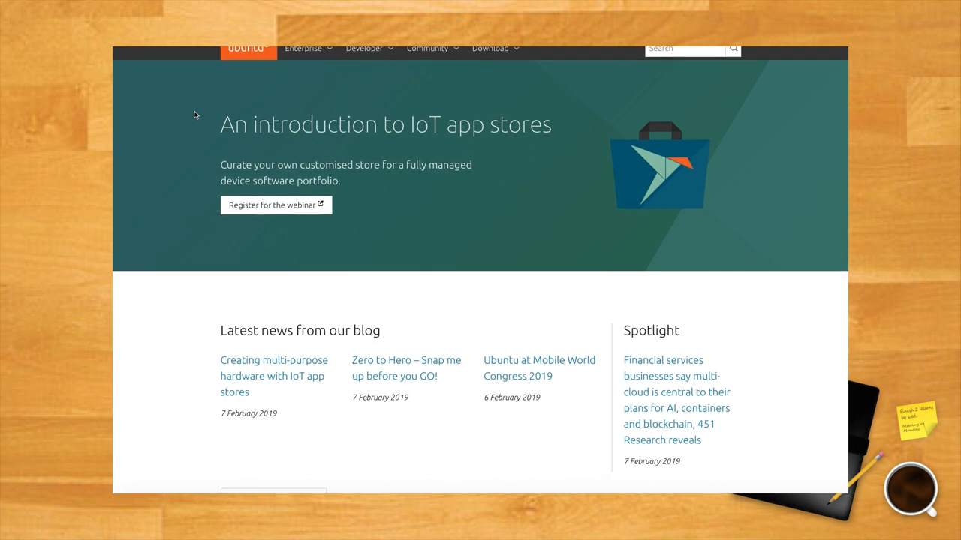
{"action": "scroll", "scroll_direction": "down", "scroll_amount": 3}
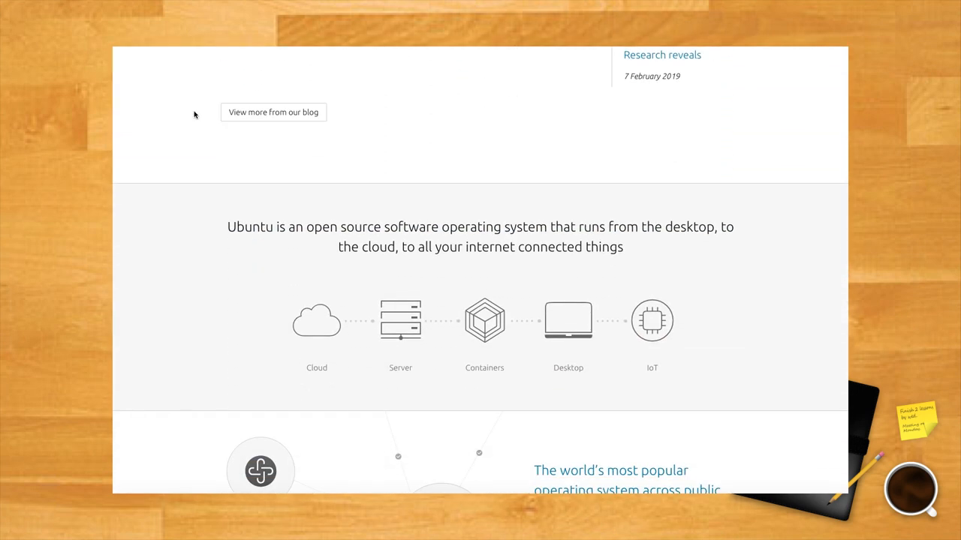
{"action": "scroll", "scroll_direction": "down", "scroll_amount": 3}
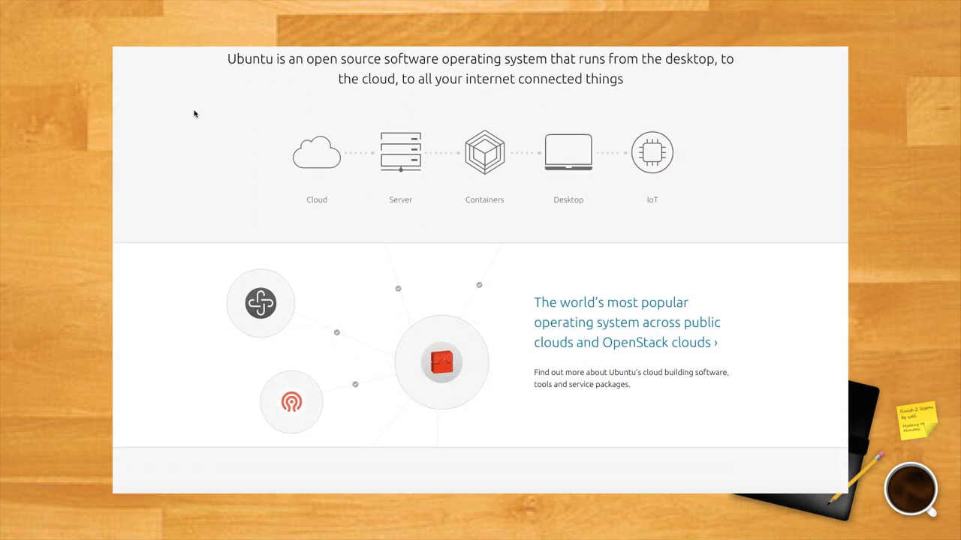
{"action": "scroll", "scroll_direction": "down", "scroll_amount": 3}
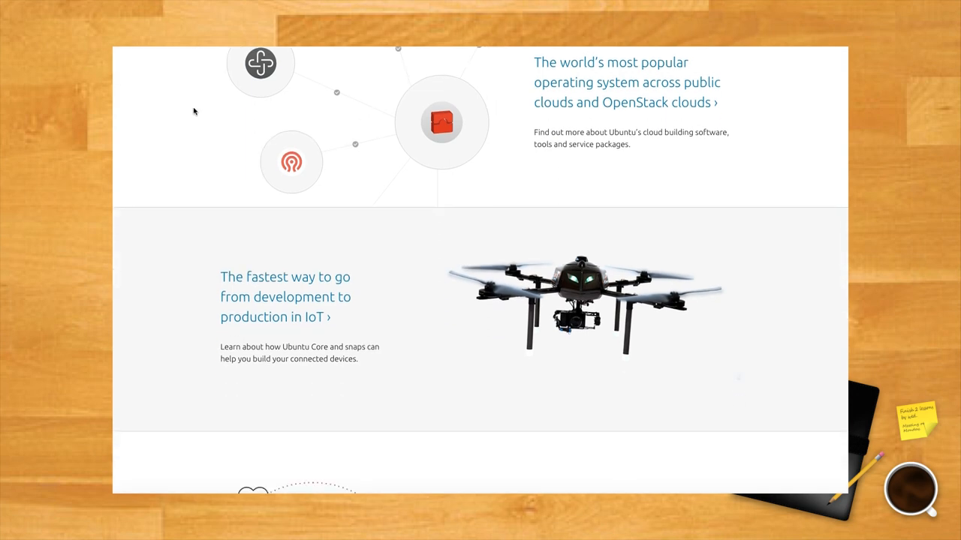
{"action": "scroll", "scroll_direction": "down", "scroll_amount": 3}
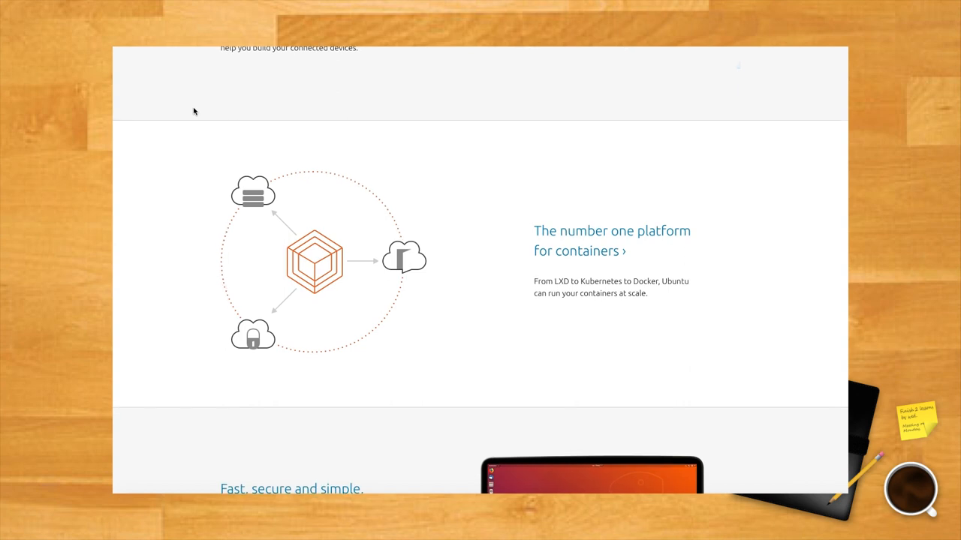
{"action": "scroll", "scroll_direction": "down", "scroll_amount": 3}
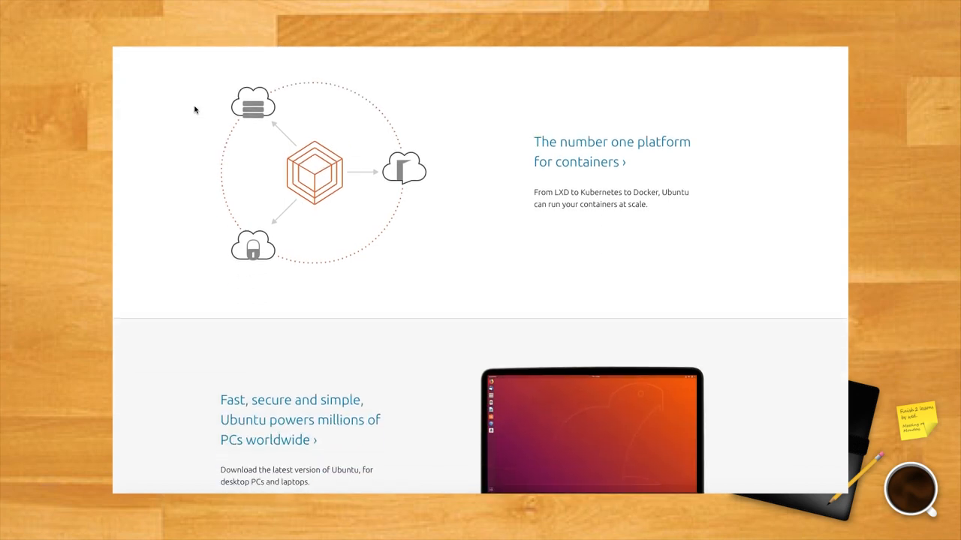
{"action": "scroll", "scroll_direction": "down", "scroll_amount": 3}
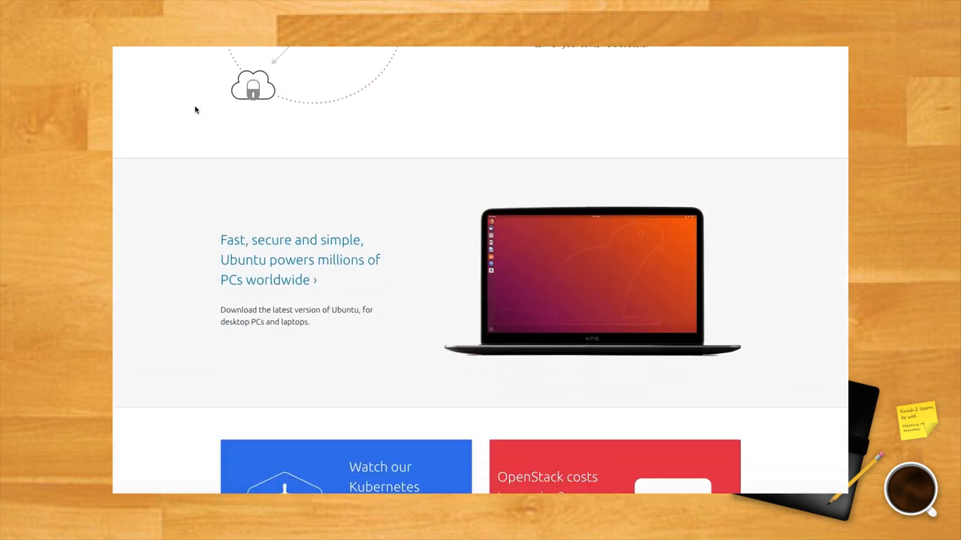
{"action": "scroll", "scroll_direction": "down", "scroll_amount": 3}
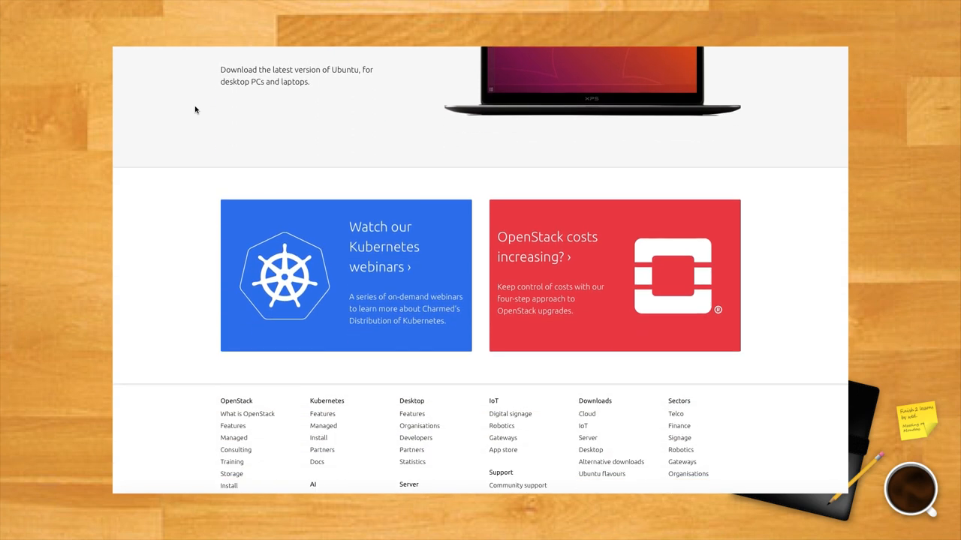
{"action": "scroll", "scroll_direction": "down", "scroll_amount": 3}
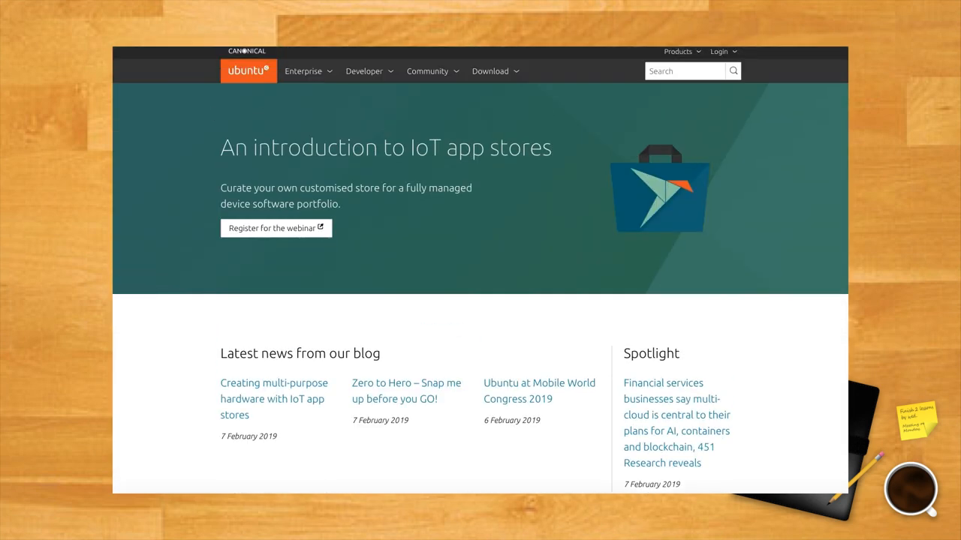
{"action": "mouse_move", "coordinate": [303, 72]}
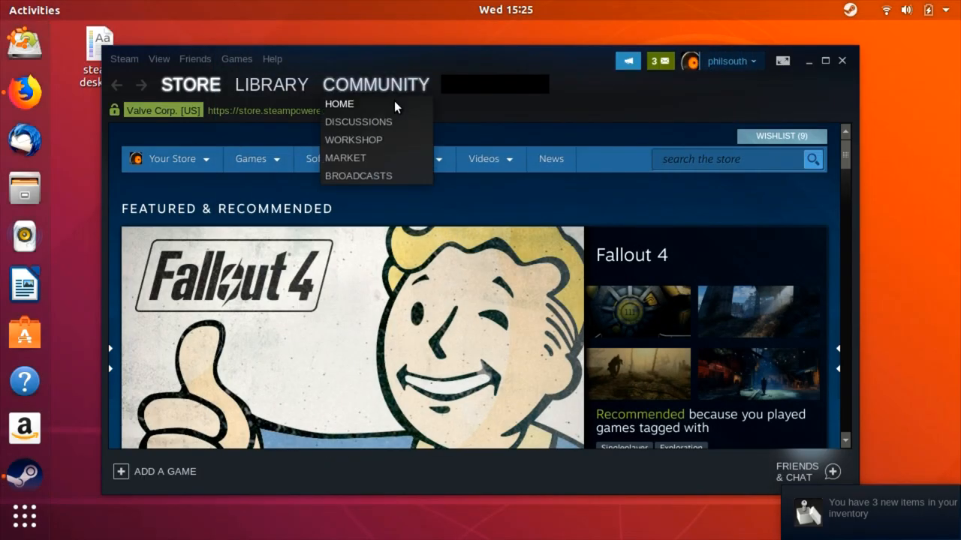
Filter the Steam library to show only SteamOS + Linux titles
{"action": "left_click", "coordinate": [190, 84]}
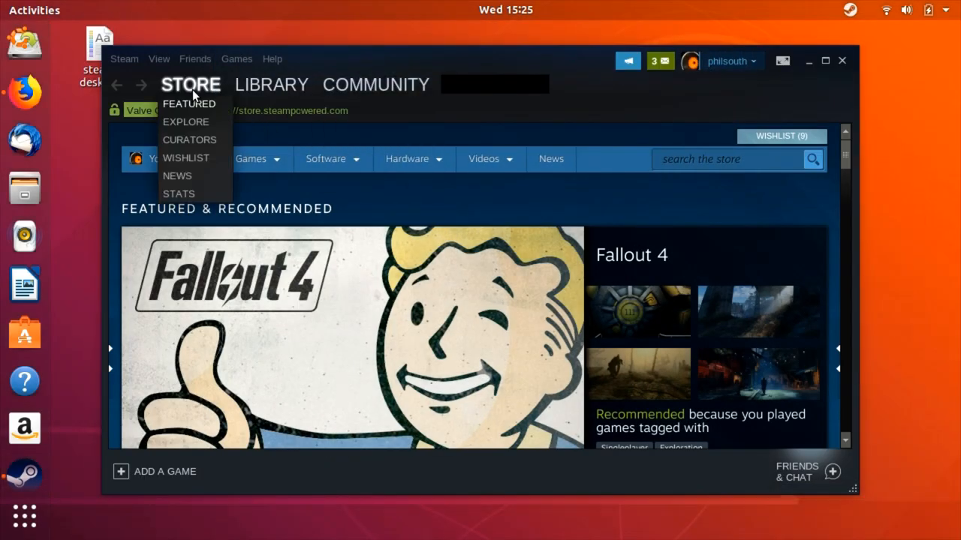
{"action": "left_click", "coordinate": [270, 84]}
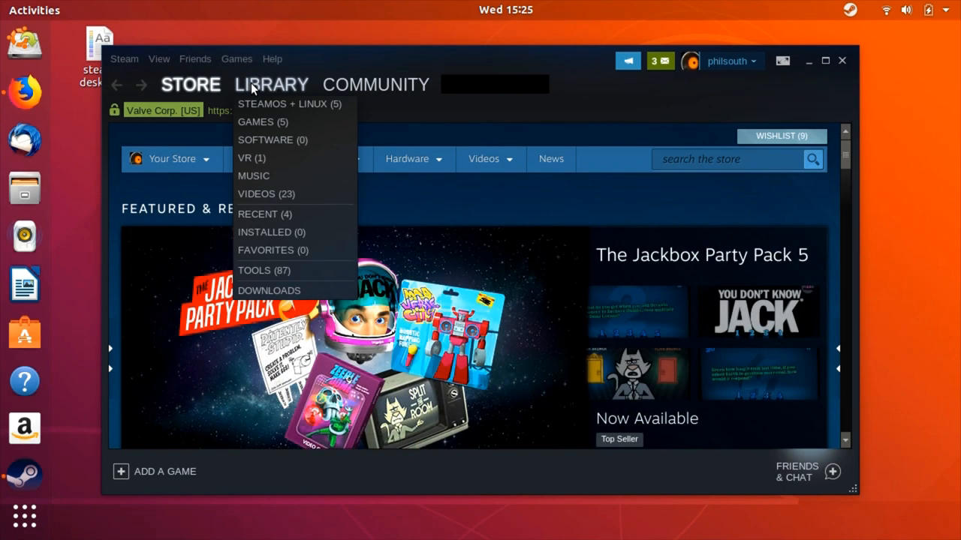
{"action": "mouse_move", "coordinate": [271, 112]}
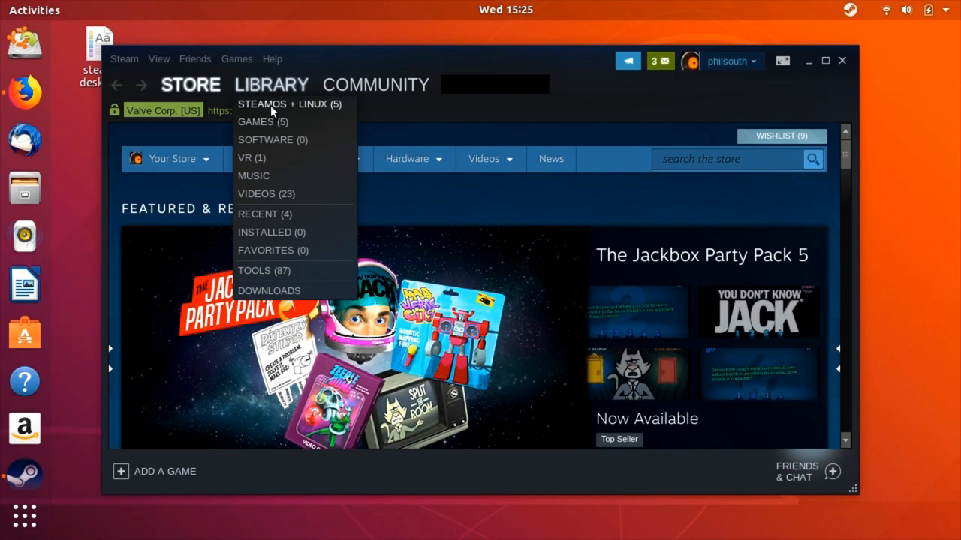
{"action": "left_click", "coordinate": [271, 84]}
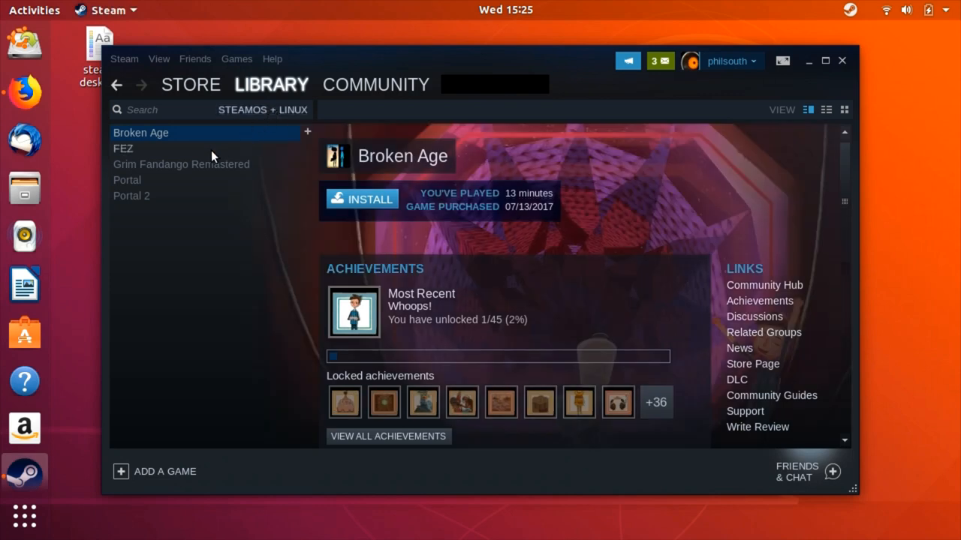
Show the FEZ game page from the filtered library list
{"action": "left_click", "coordinate": [123, 149]}
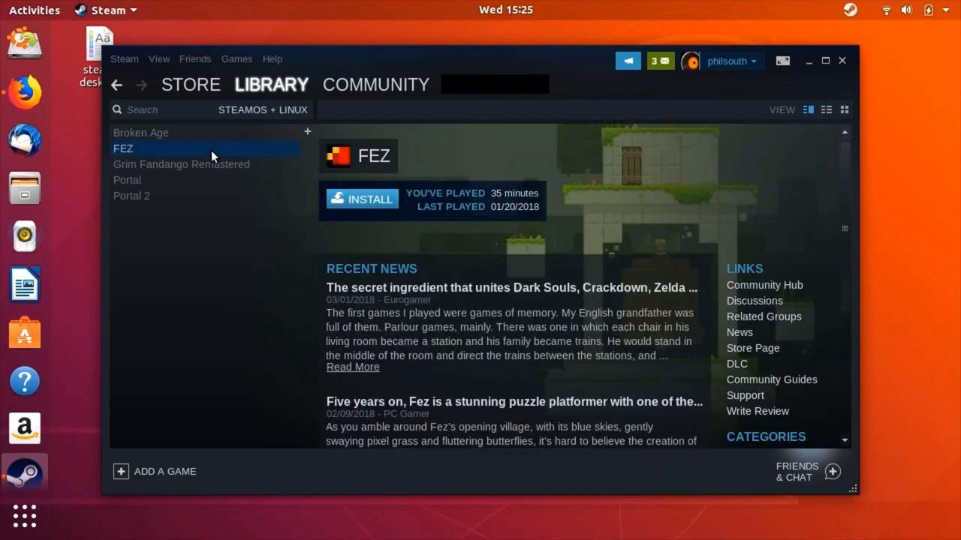
{"action": "left_click", "coordinate": [759, 300]}
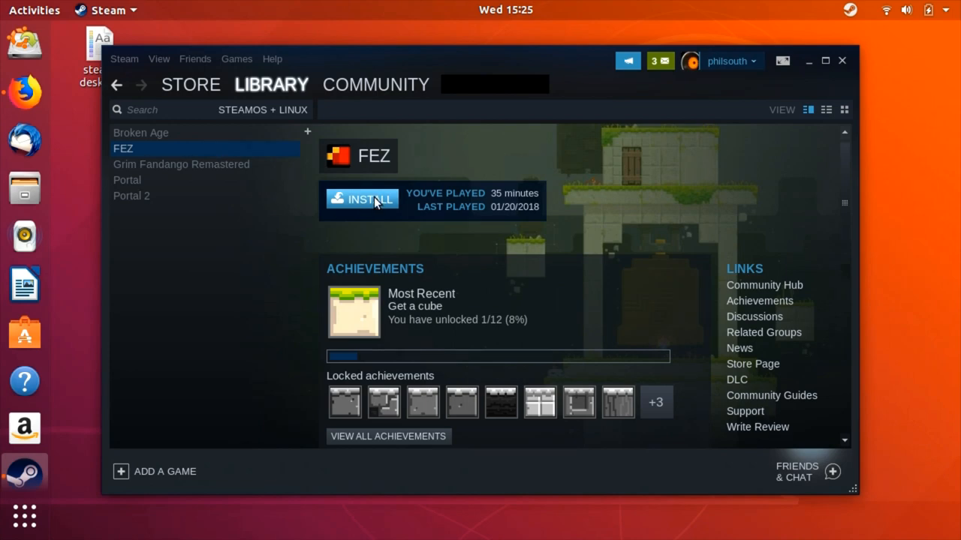
{"action": "left_click", "coordinate": [362, 198]}
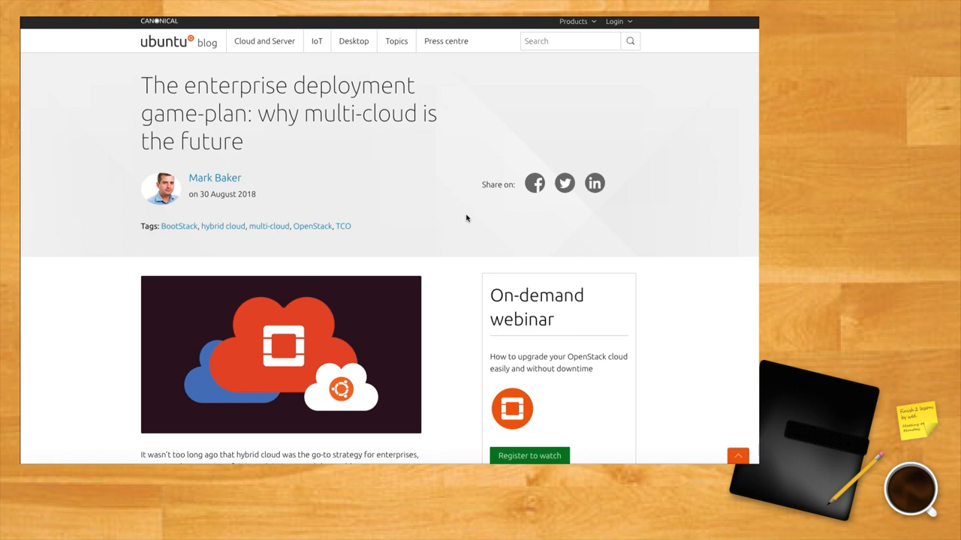
{"action": "mouse_move", "coordinate": [419, 237]}
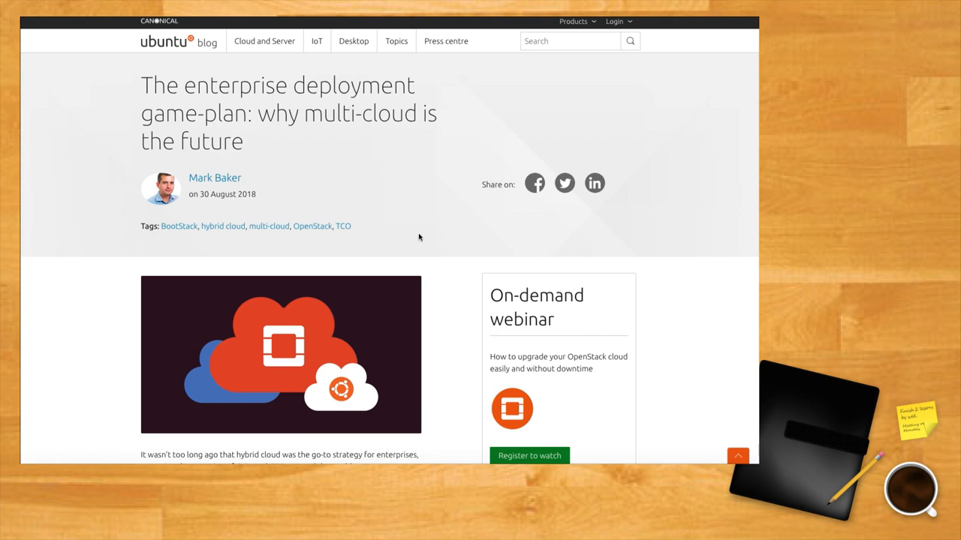
{"action": "scroll", "scroll_direction": "down", "scroll_amount": 3}
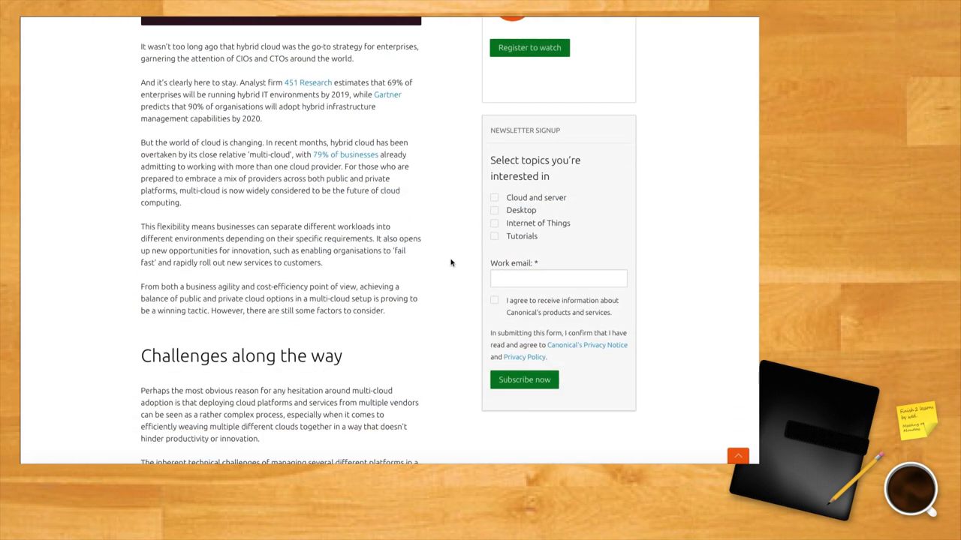
{"action": "scroll", "scroll_direction": "down", "scroll_amount": 3}
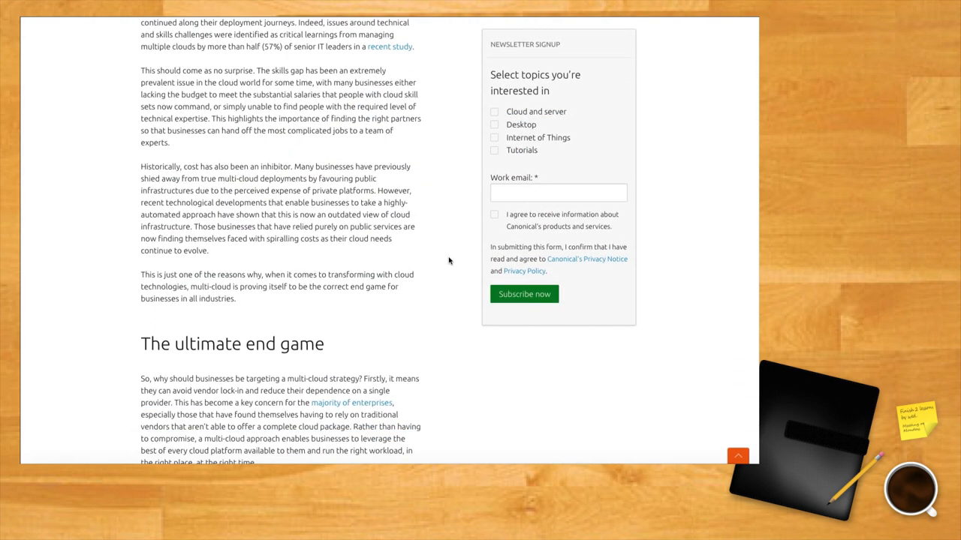
{"action": "scroll", "scroll_direction": "down", "scroll_amount": 3}
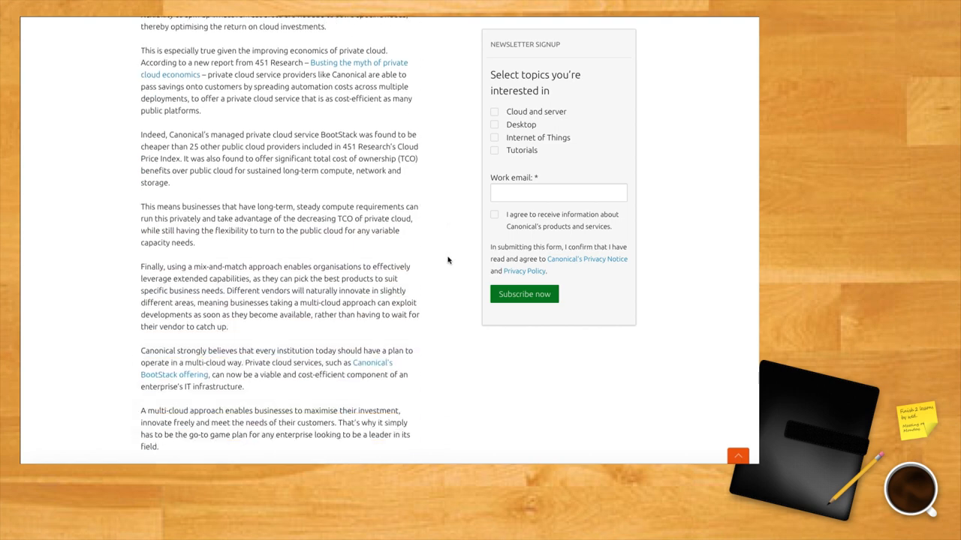
{"action": "scroll", "scroll_direction": "down", "scroll_amount": 3}
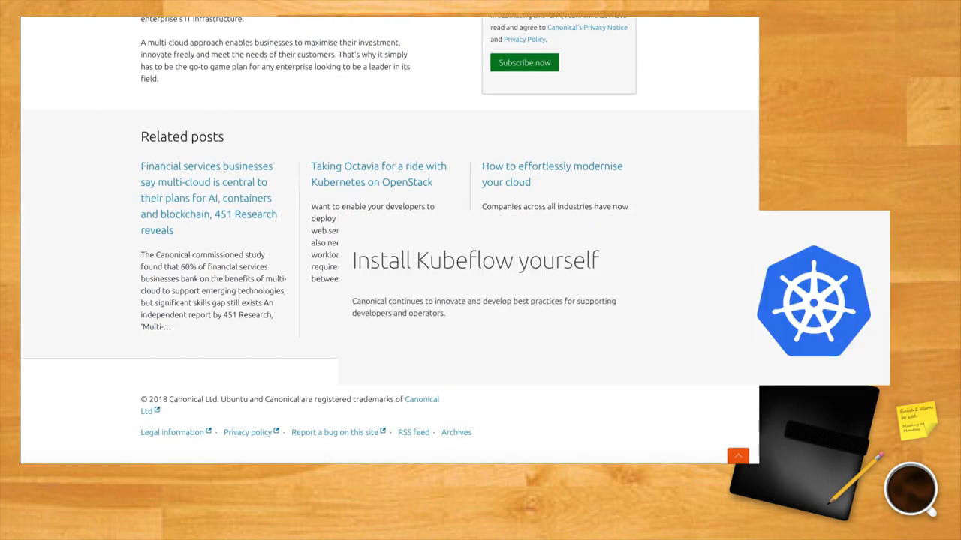
{"action": "scroll", "scroll_direction": "up", "scroll_amount": 3}
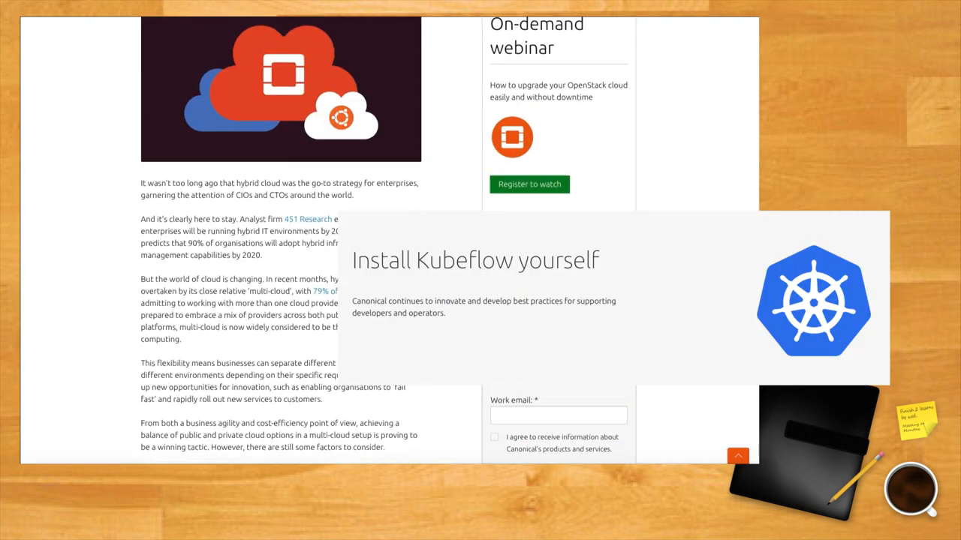
{"action": "scroll", "scroll_direction": "up", "scroll_amount": 3}
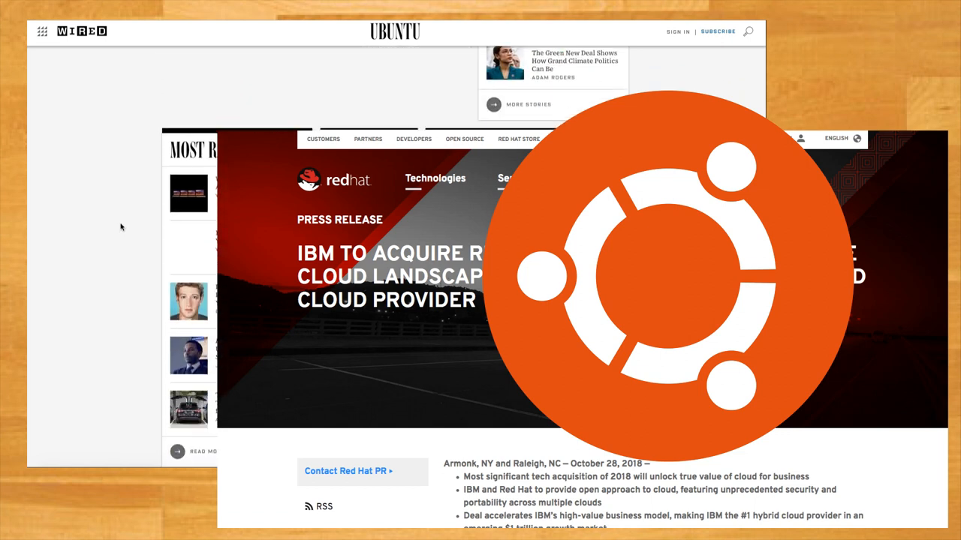
{"action": "scroll", "scroll_direction": "down", "scroll_amount": 3}
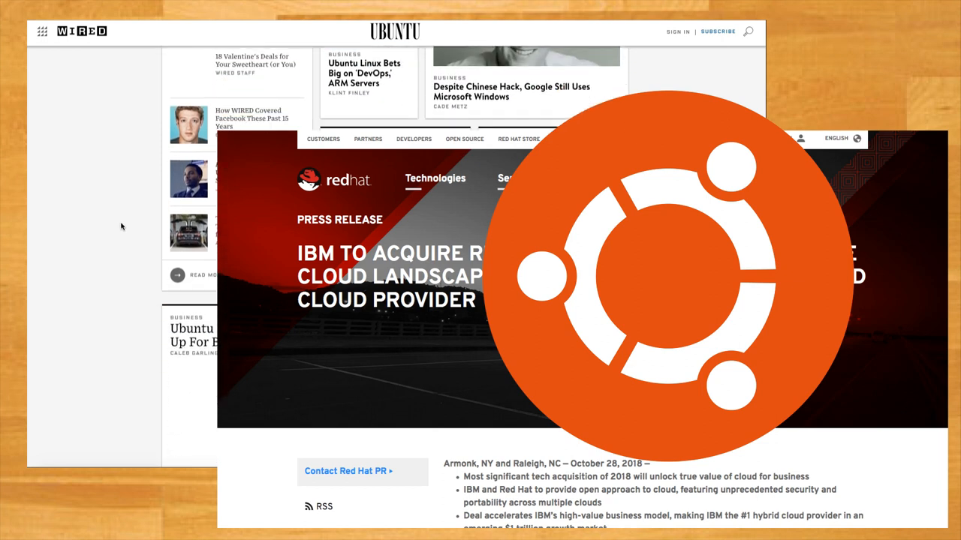
{"action": "scroll", "scroll_direction": "down", "scroll_amount": 3}
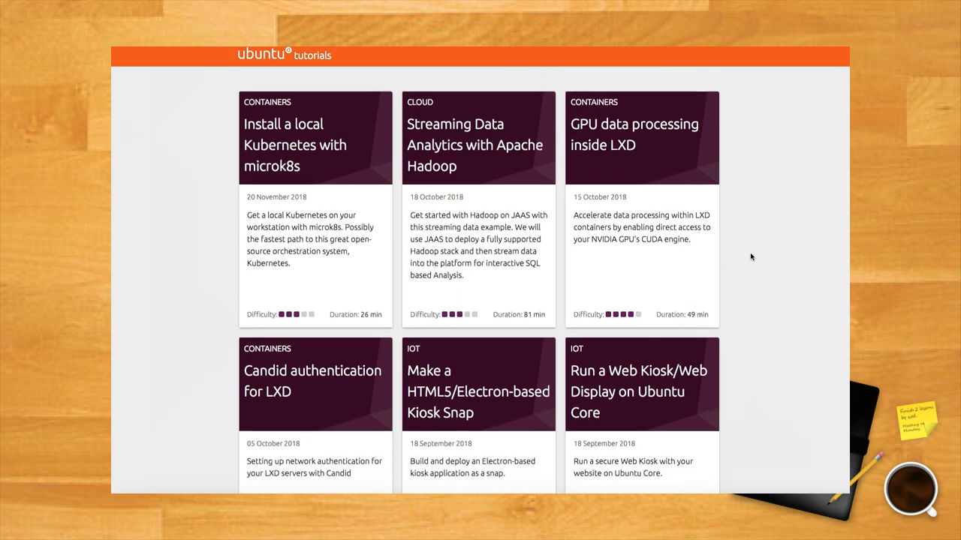
{"action": "scroll", "scroll_direction": "down", "scroll_amount": 3}
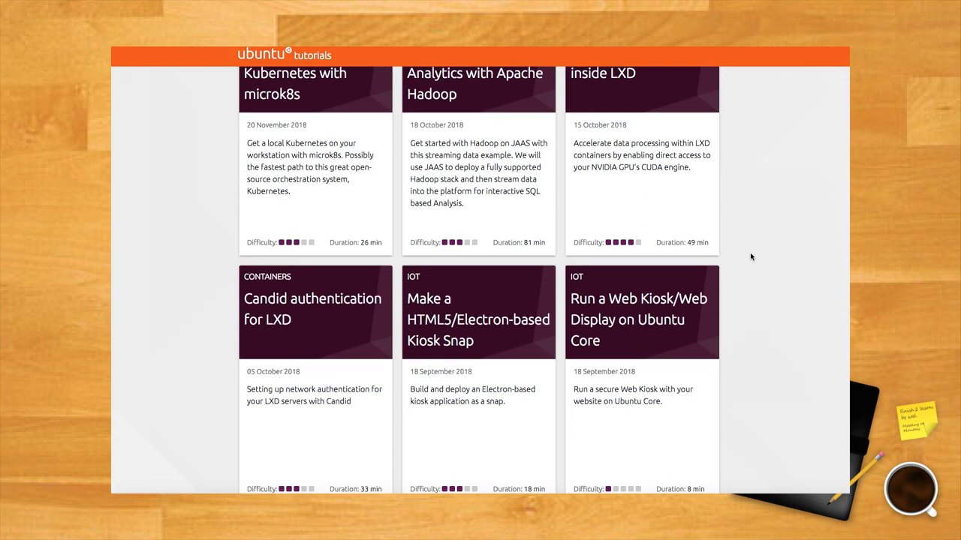
{"action": "scroll", "scroll_direction": "down", "scroll_amount": 3}
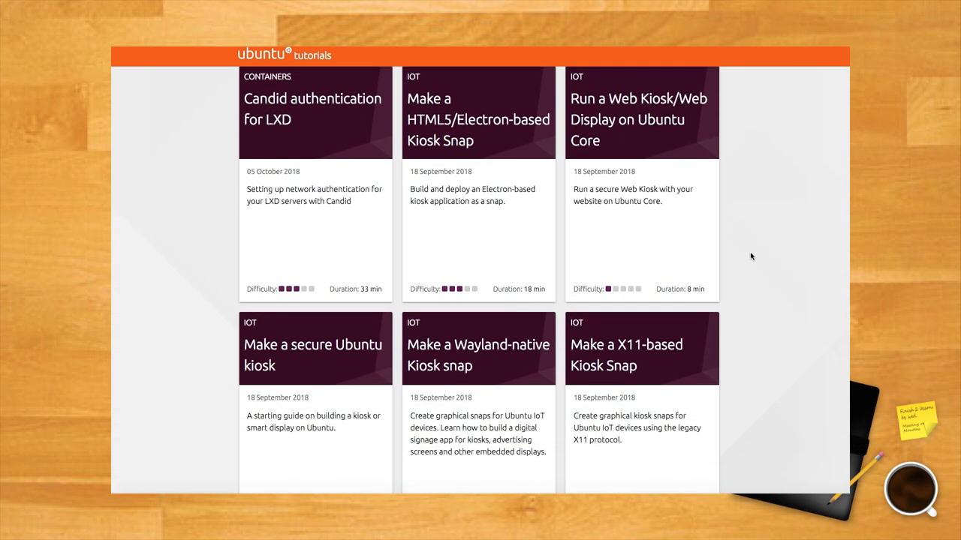
{"action": "scroll", "scroll_direction": "down", "scroll_amount": 3}
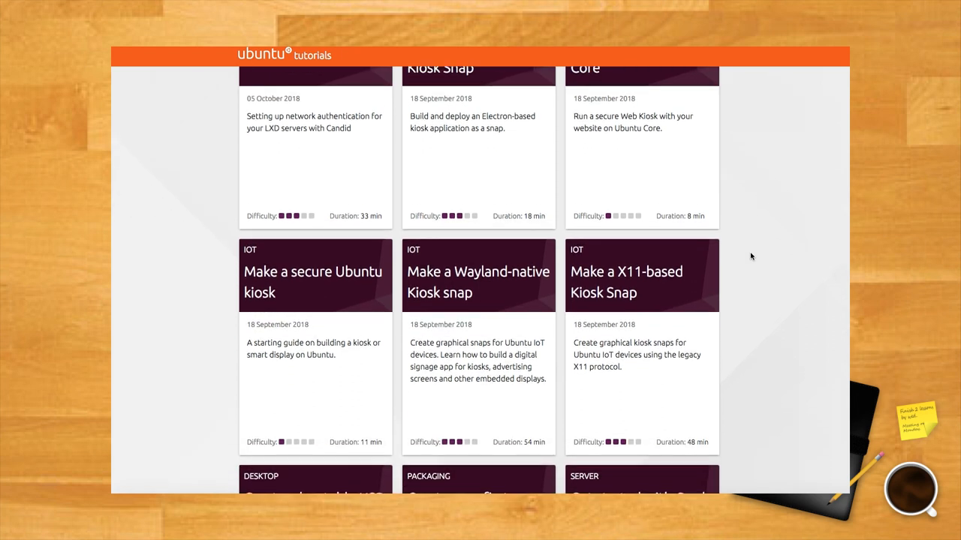
{"action": "scroll", "scroll_direction": "down", "scroll_amount": 3}
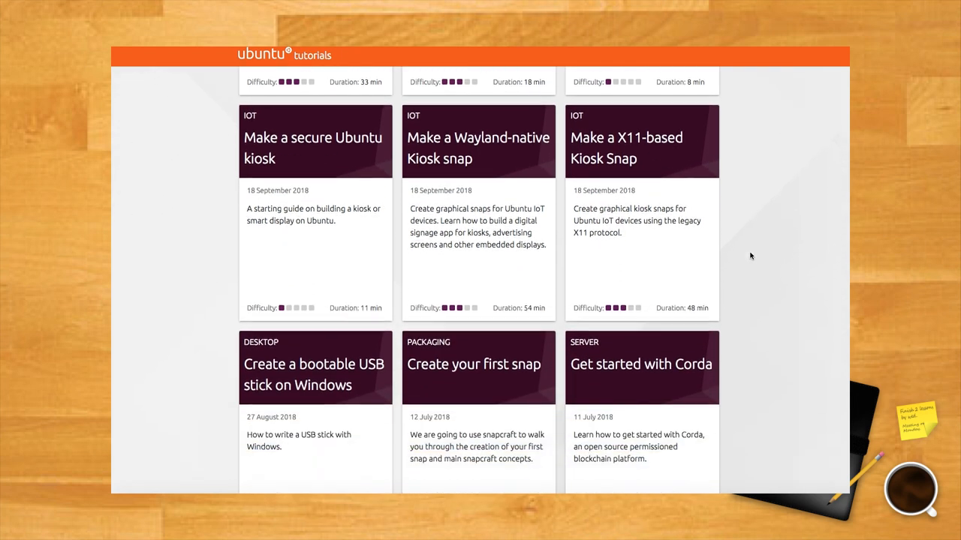